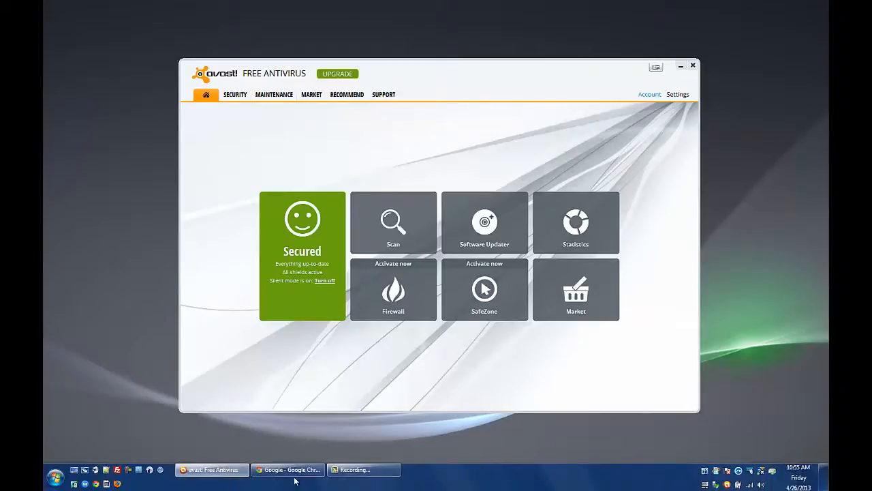
Bring Google Chrome to the front and enter k12techguy.com in the address bar
left_click(286, 469)
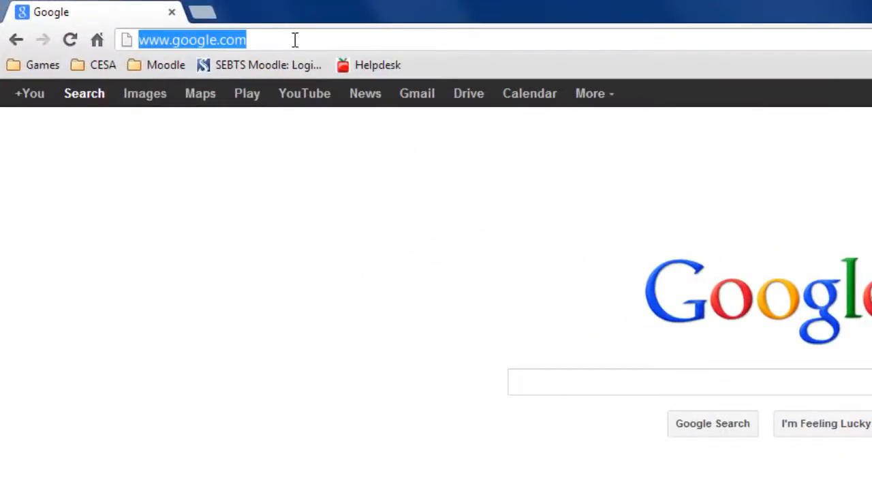
type("k12techguy.com")
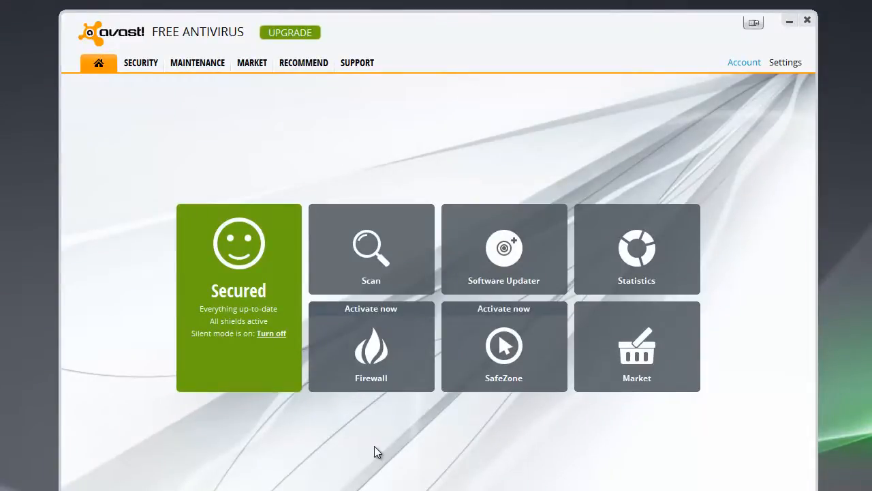
mouse_move(144, 192)
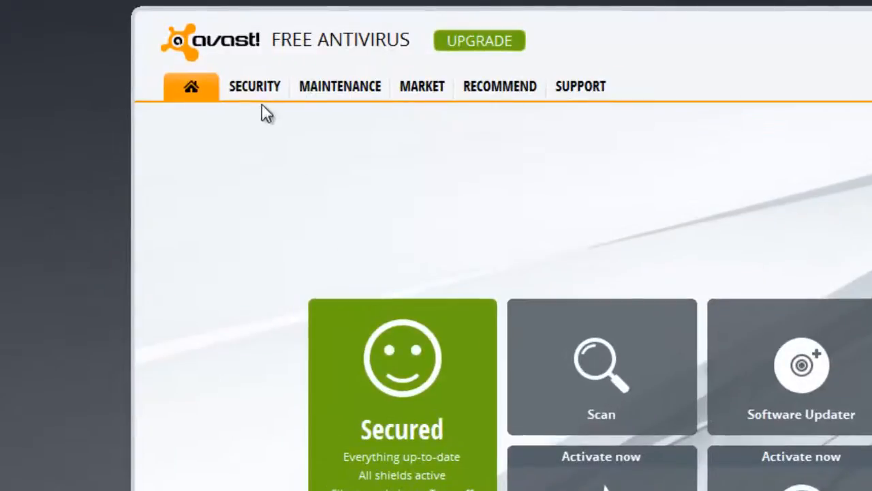
Go to Security, expand Tools, and open the Site Blocking page
left_click(254, 86)
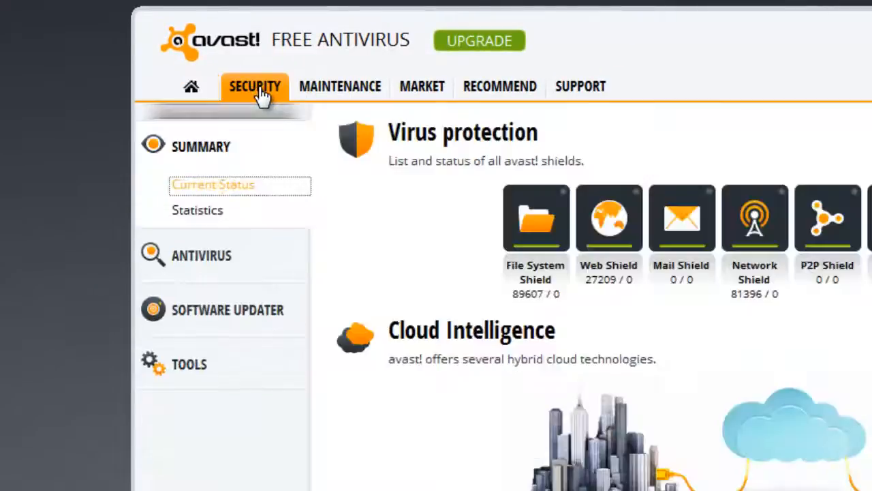
mouse_move(49, 392)
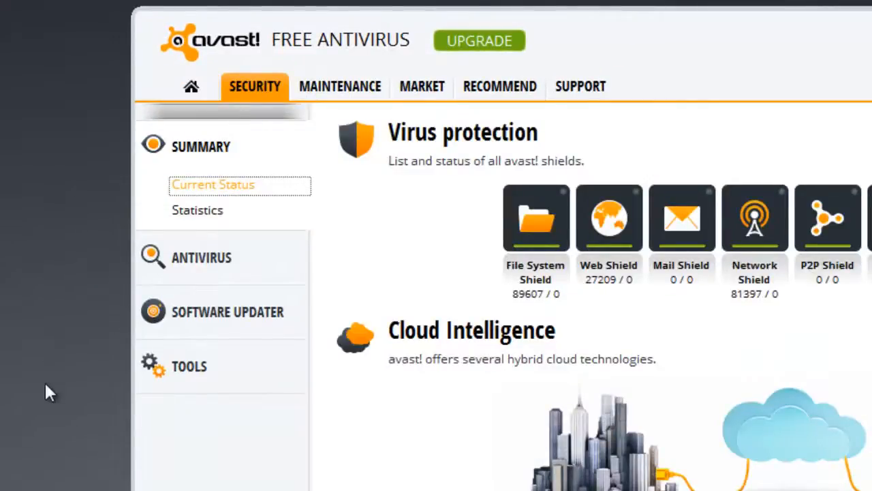
mouse_move(189, 365)
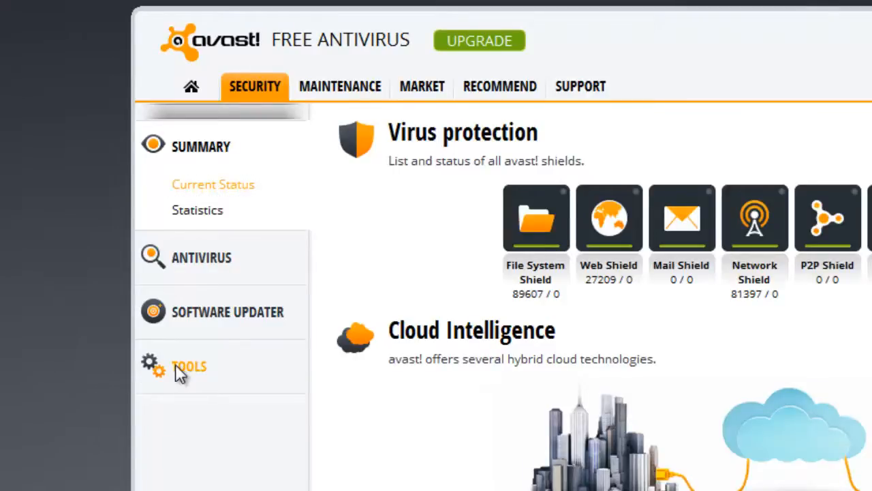
left_click(189, 366)
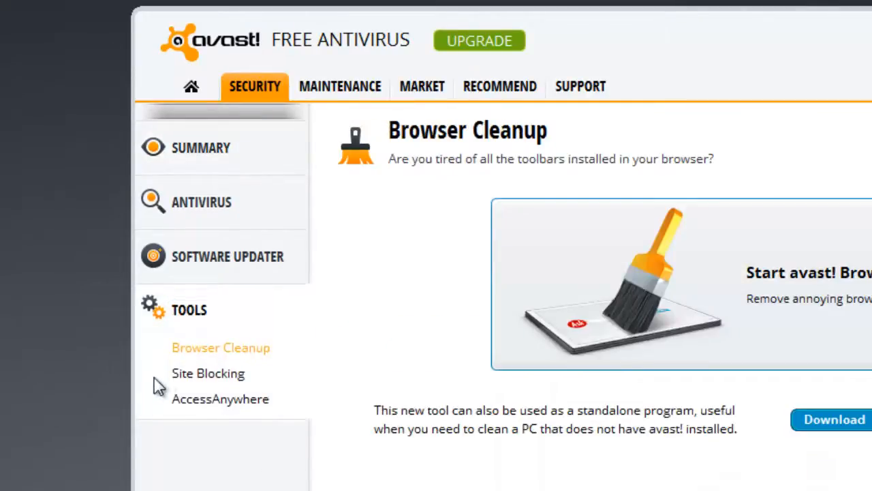
left_click(208, 373)
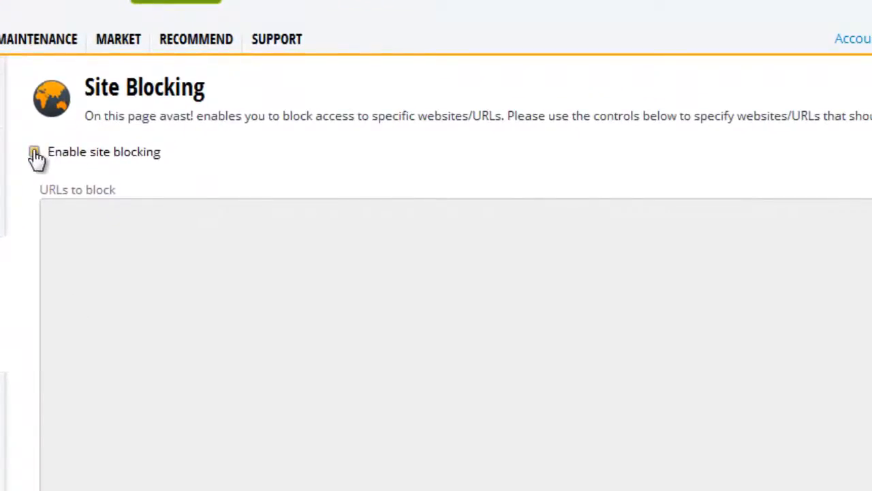
left_click(34, 152)
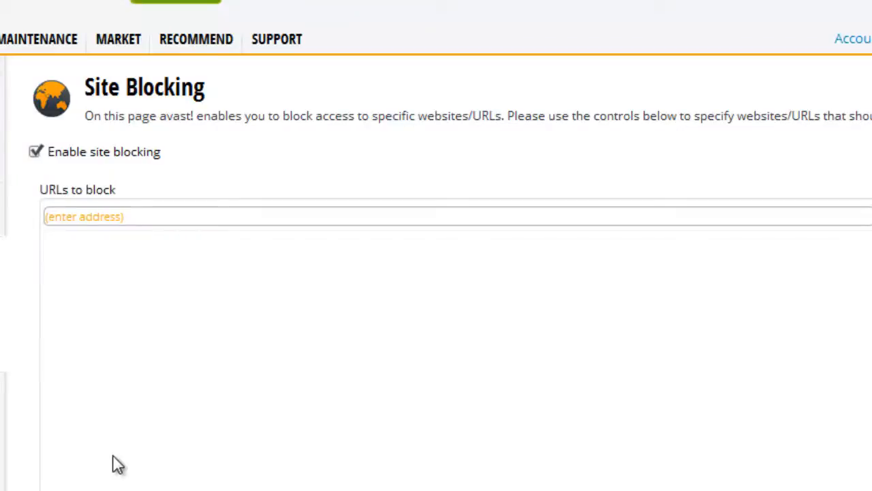
mouse_move(82, 339)
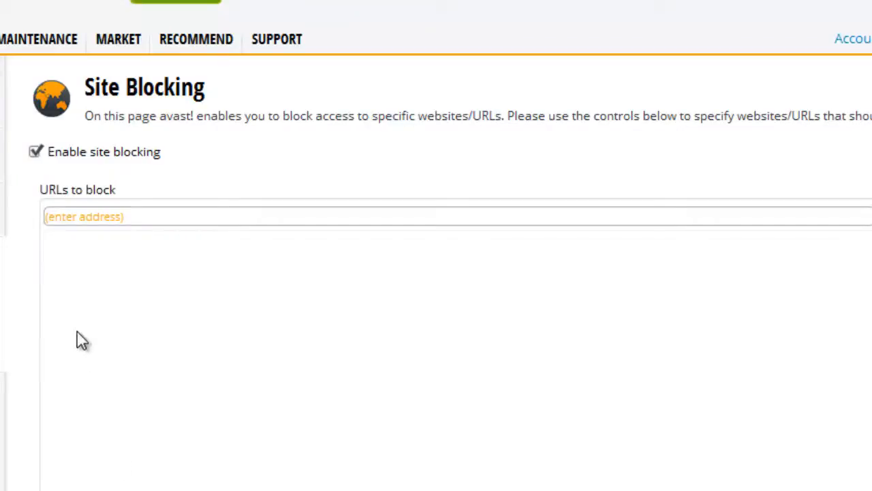
mouse_move(118, 252)
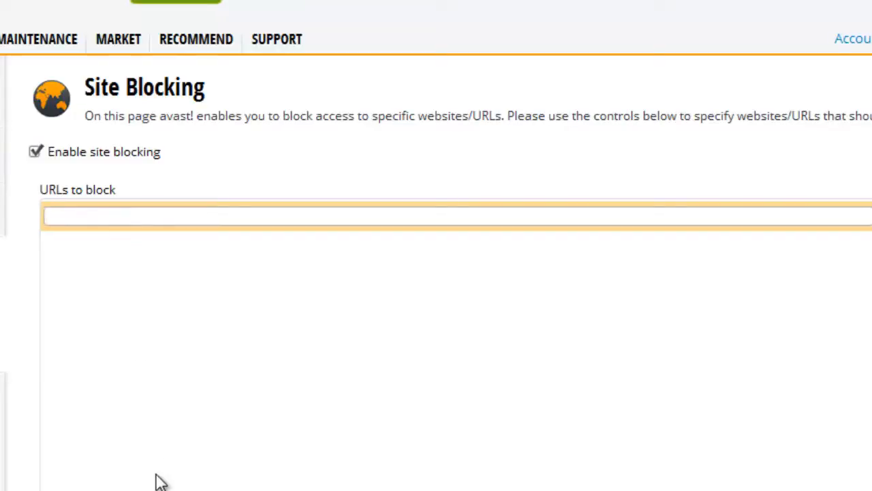
type("www.")
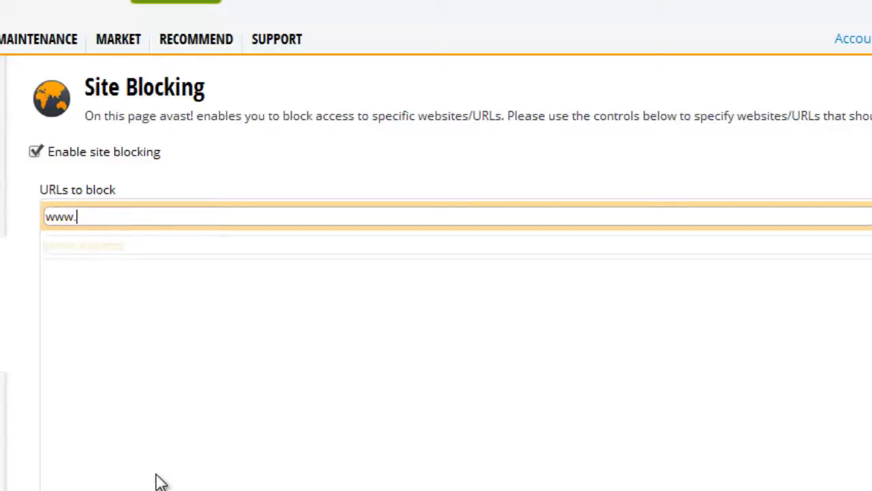
type("msn.com*")
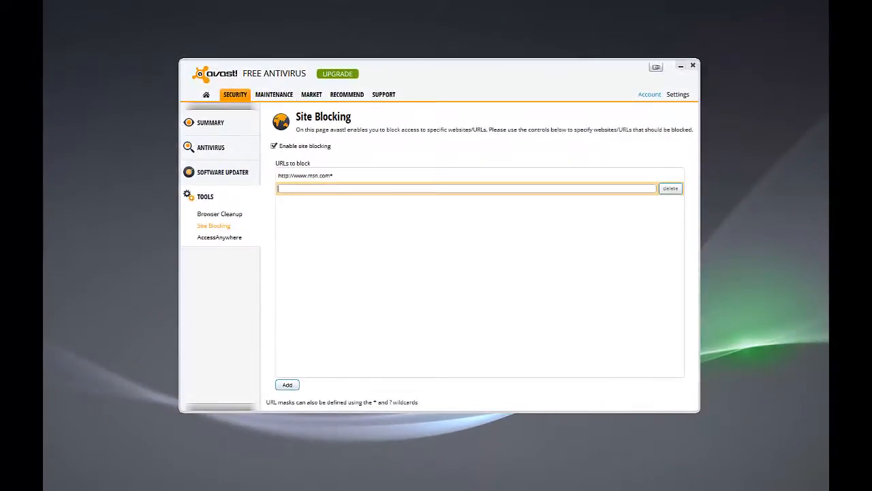
left_click(288, 485)
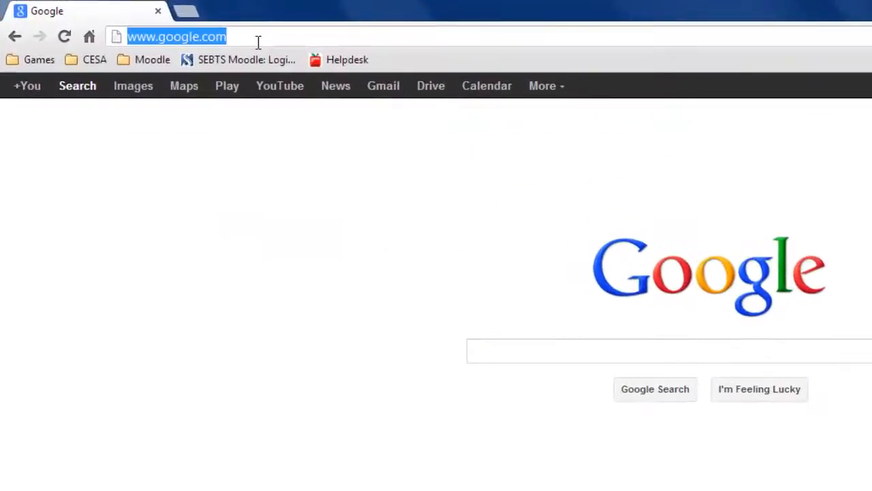
type("k12techguy.com")
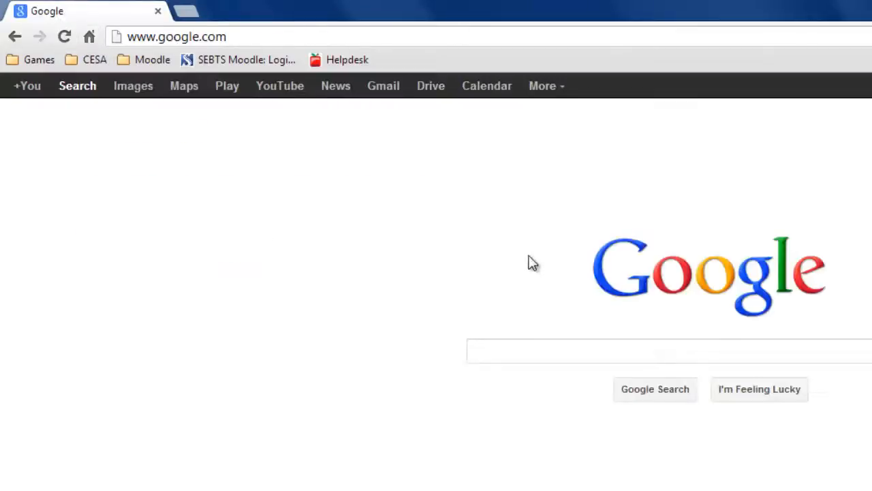
left_click(667, 350)
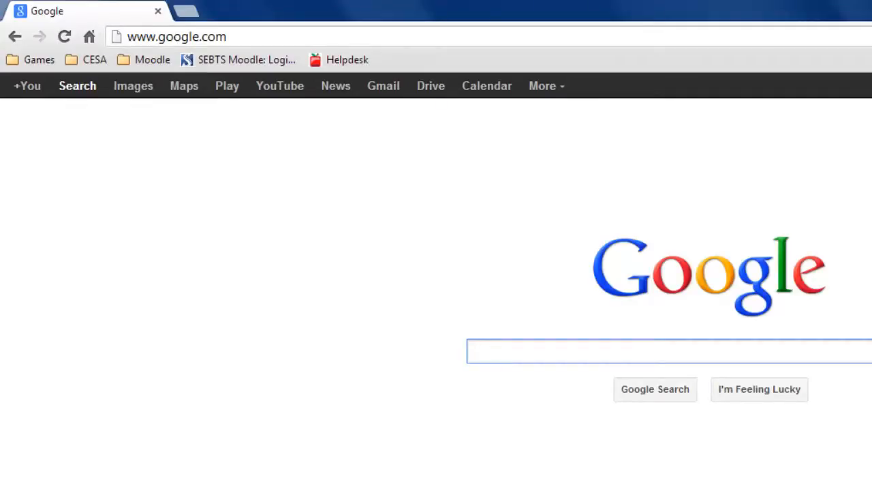
left_click(668, 351)
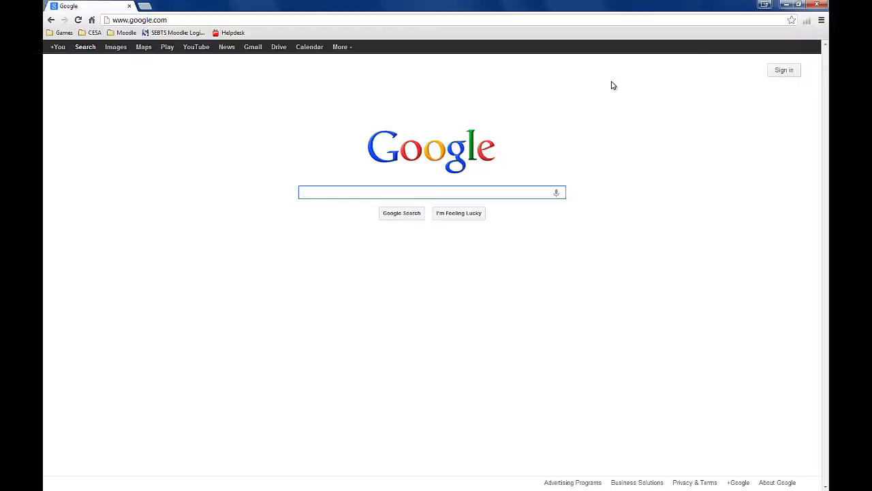
left_click(429, 192)
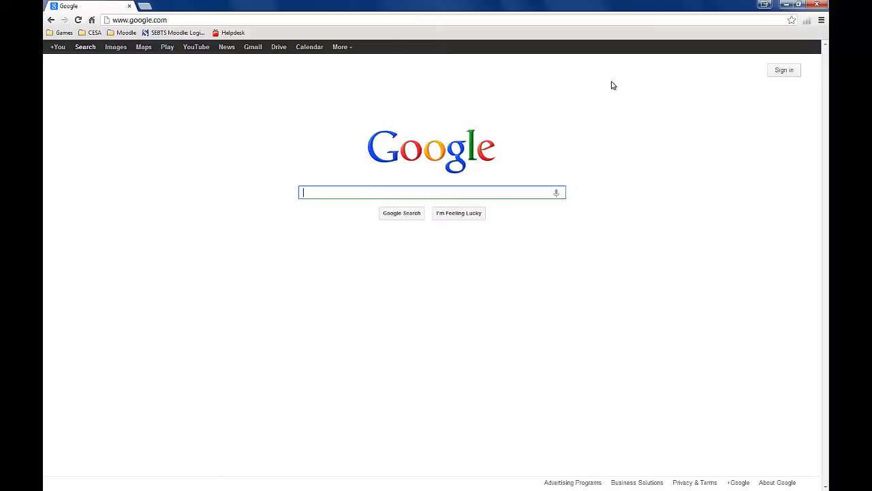